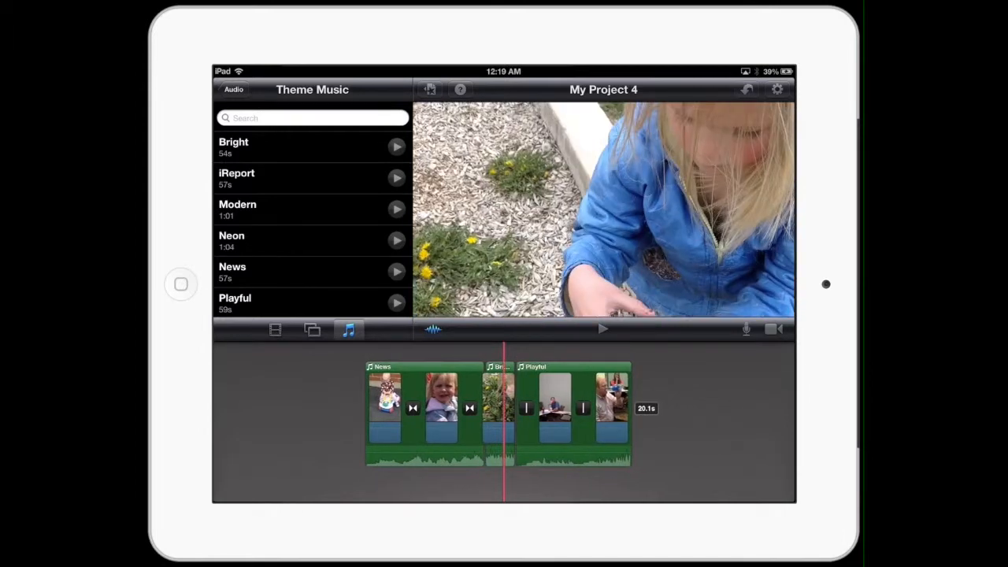
Step: Play back My Project 4 with its theme music, then return to the projects gallery
{"action": "left_click", "coordinate": [602, 329]}
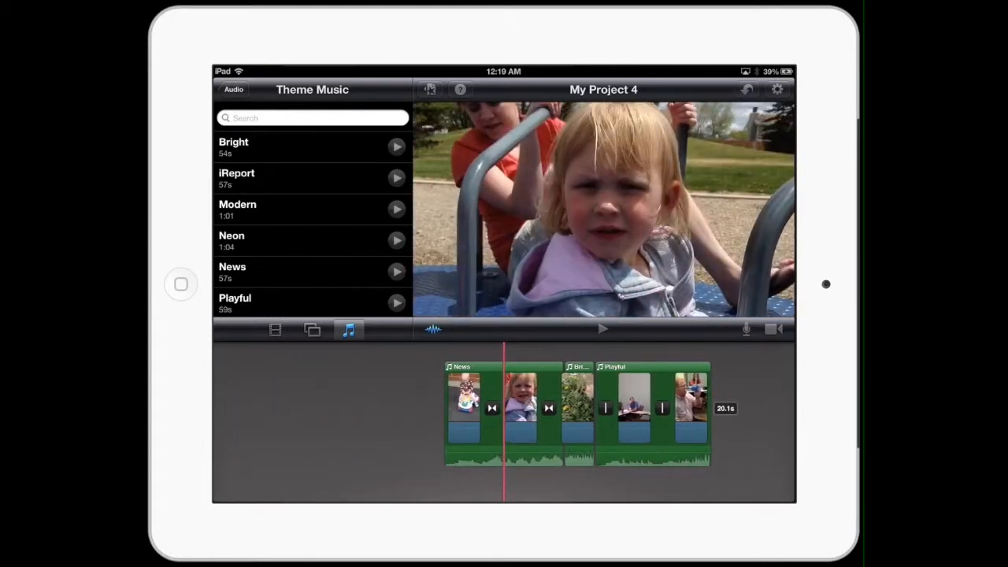
{"action": "left_click", "coordinate": [492, 408]}
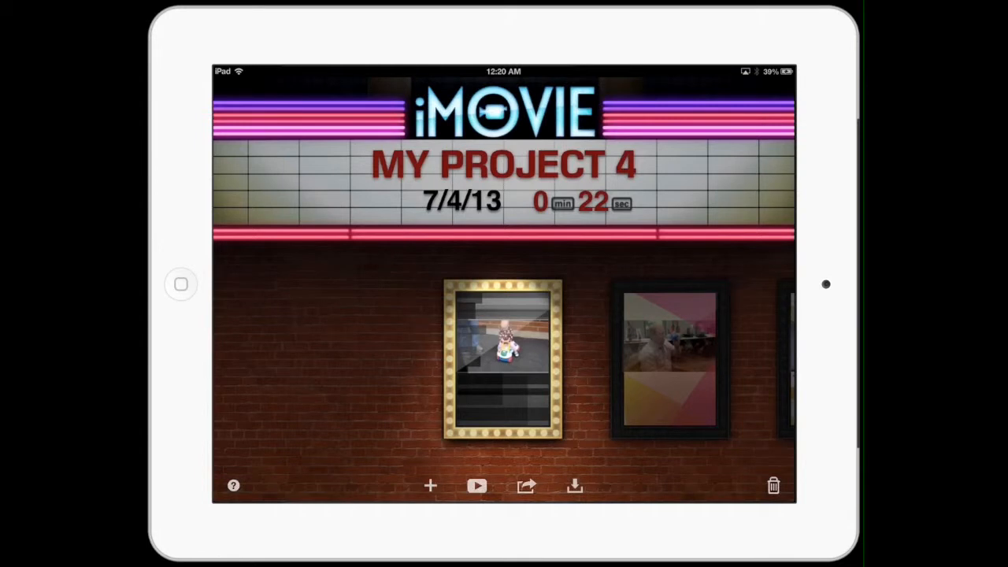
Step: Change the project title on the marquee from My Project 4 to 'Test movie'
{"action": "left_click", "coordinate": [503, 163]}
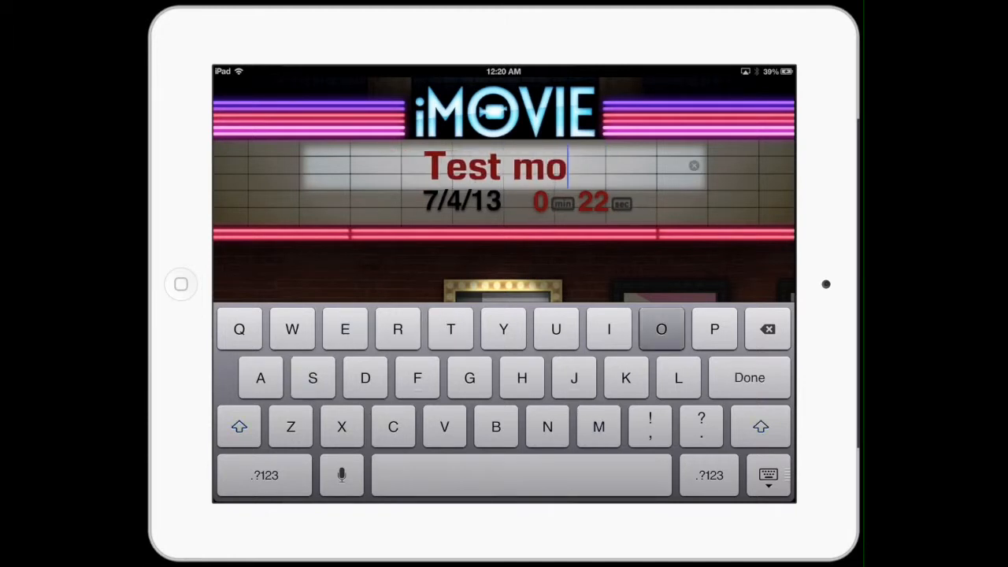
{"action": "type", "text": "vie"}
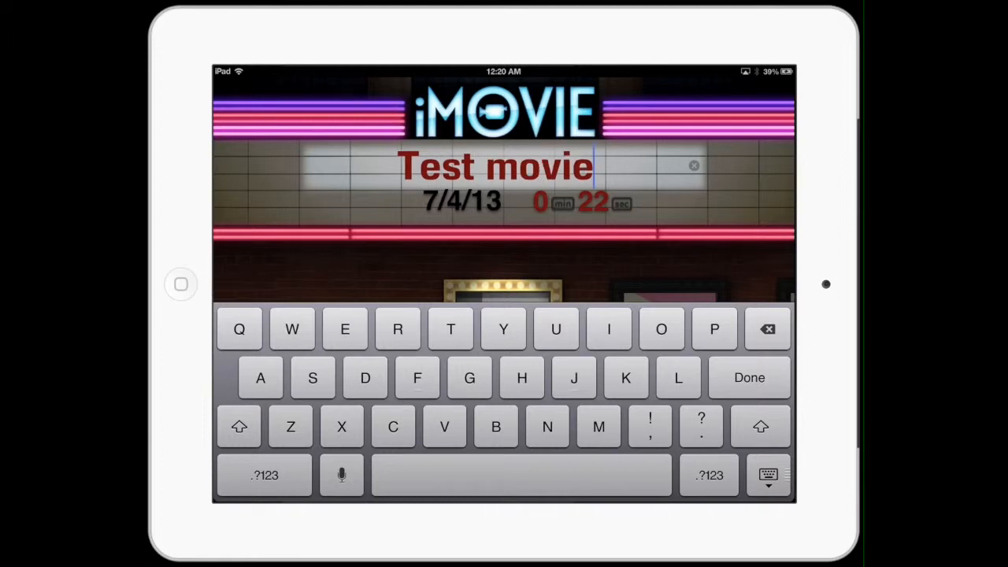
{"action": "left_click", "coordinate": [748, 377]}
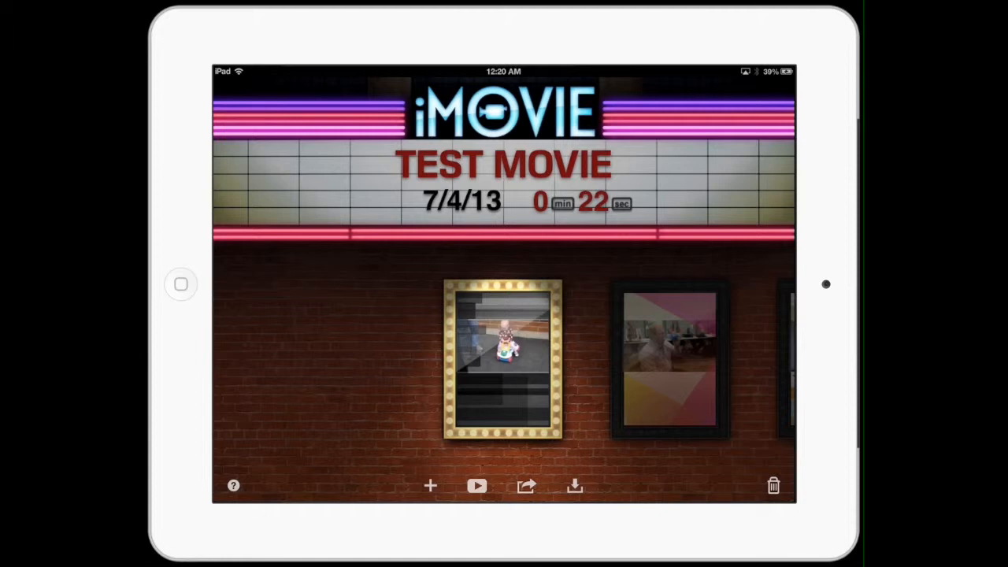
Step: Share Test movie to YouTube, bringing up the Entertainment, Large 540p upload form
{"action": "left_click", "coordinate": [526, 485]}
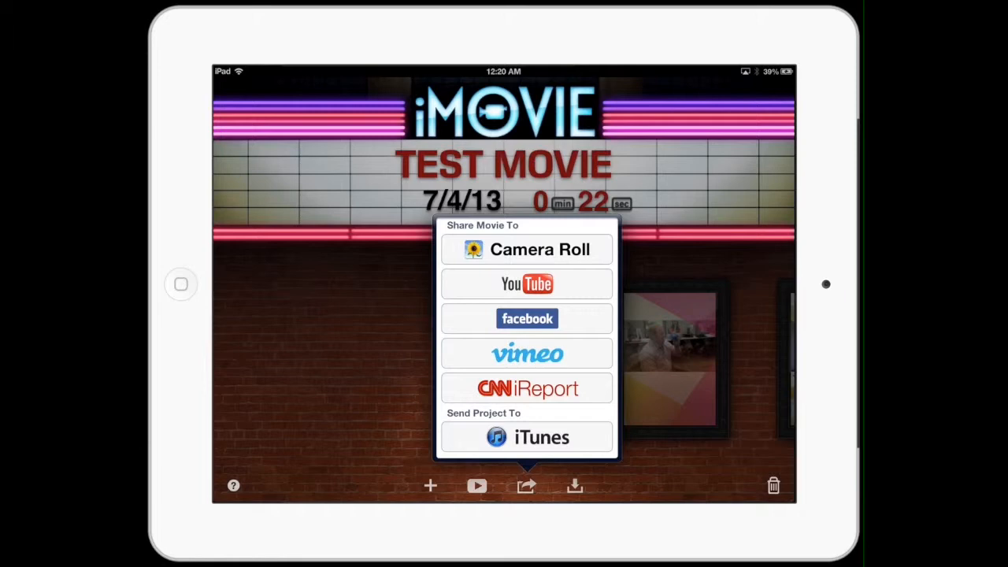
{"action": "left_click", "coordinate": [527, 283]}
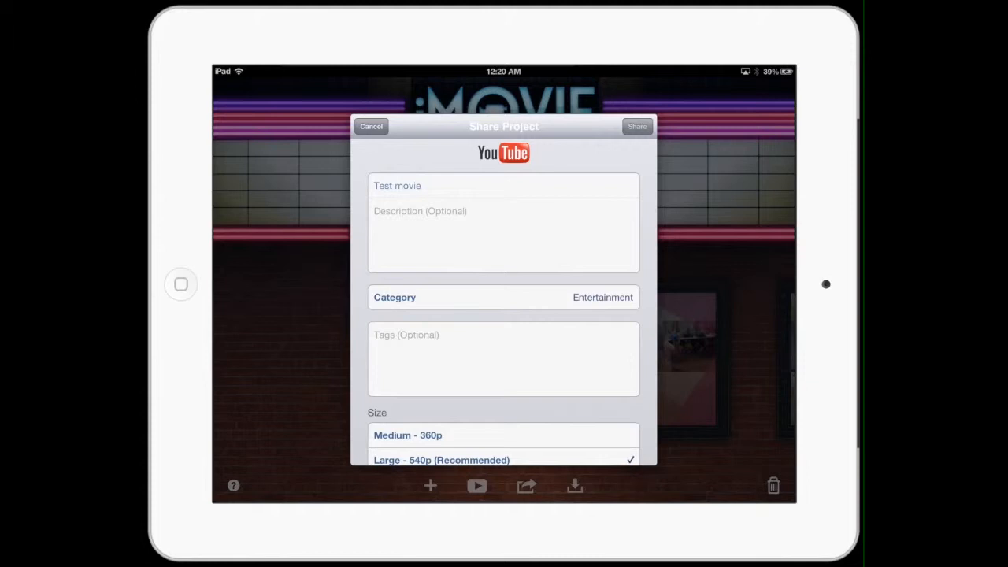
{"action": "left_click", "coordinate": [636, 126]}
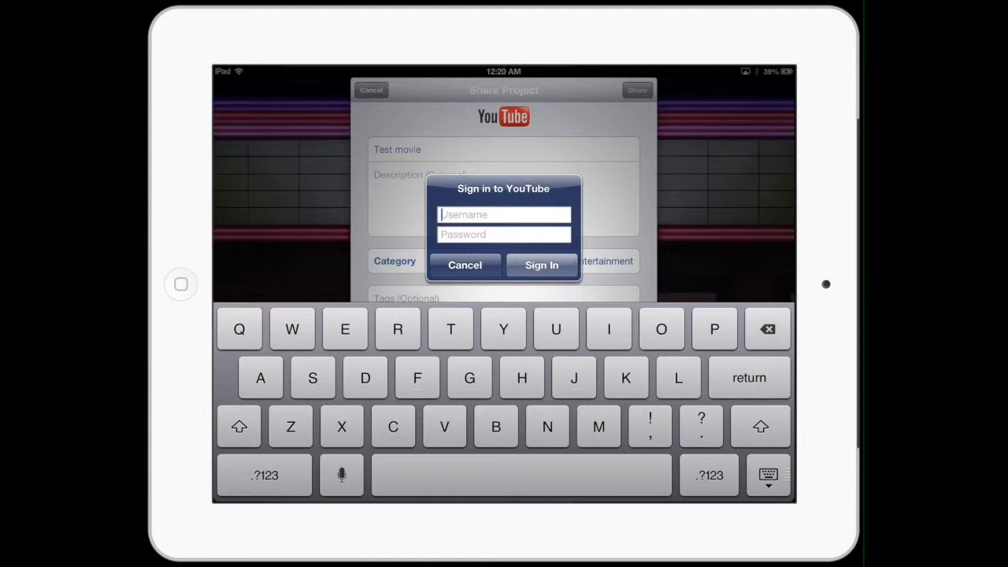
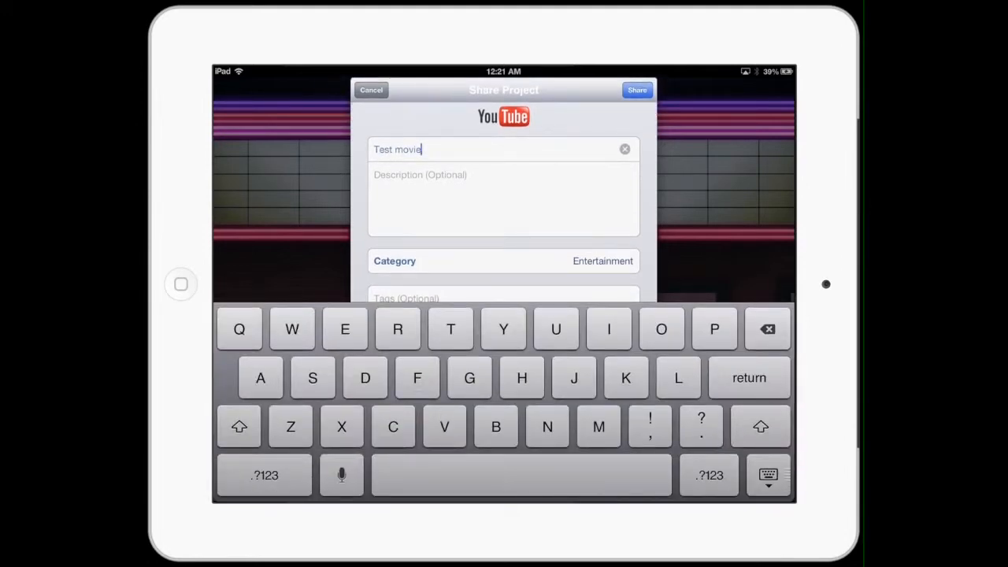
Step: Describe the upload as 'Goes here.', make it Public at HD 720p, and publish
{"action": "left_click", "coordinate": [503, 197]}
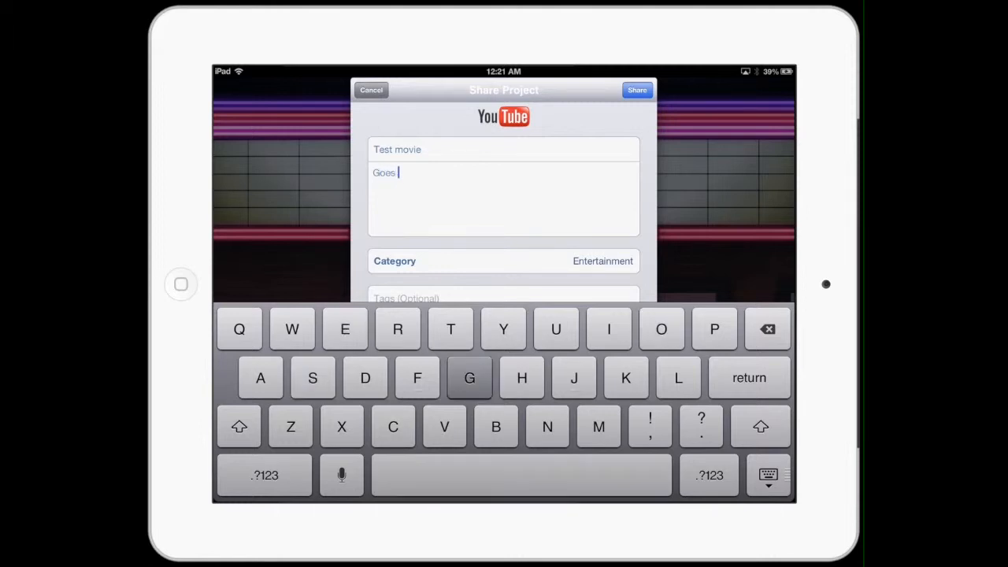
{"action": "type", "text": "here."}
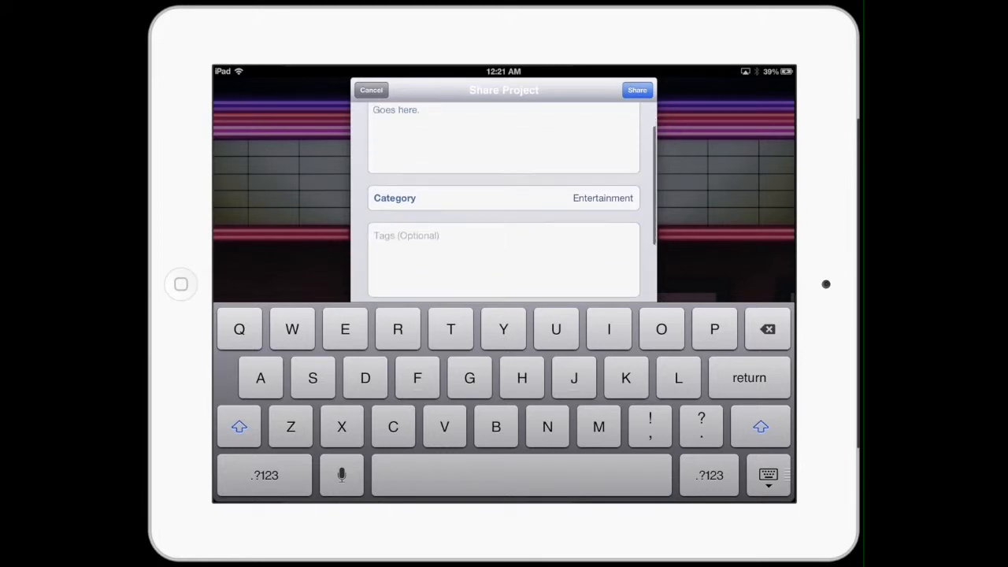
{"action": "scroll", "scroll_direction": "down", "scroll_amount": 3}
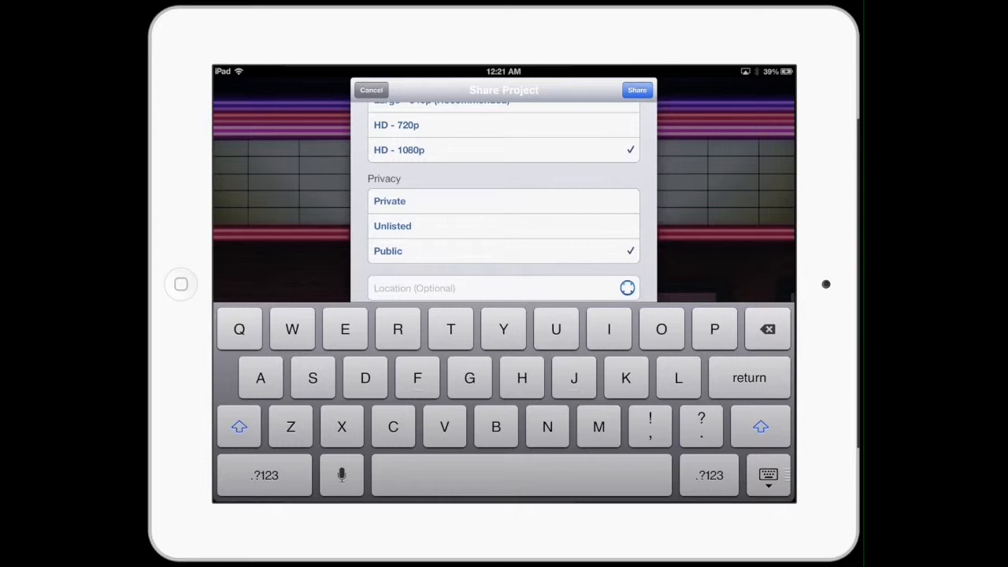
{"action": "left_click", "coordinate": [392, 226]}
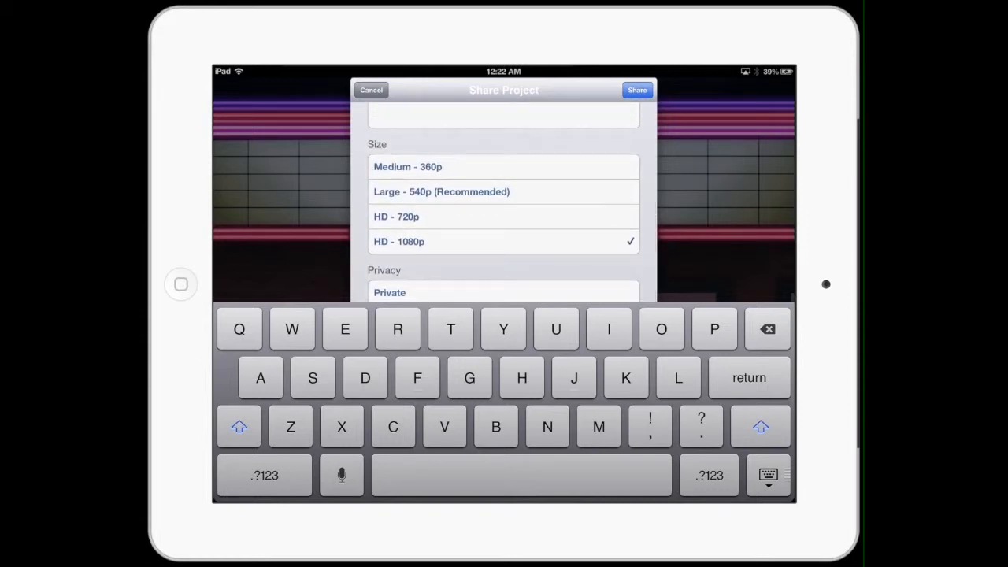
{"action": "left_click", "coordinate": [397, 216]}
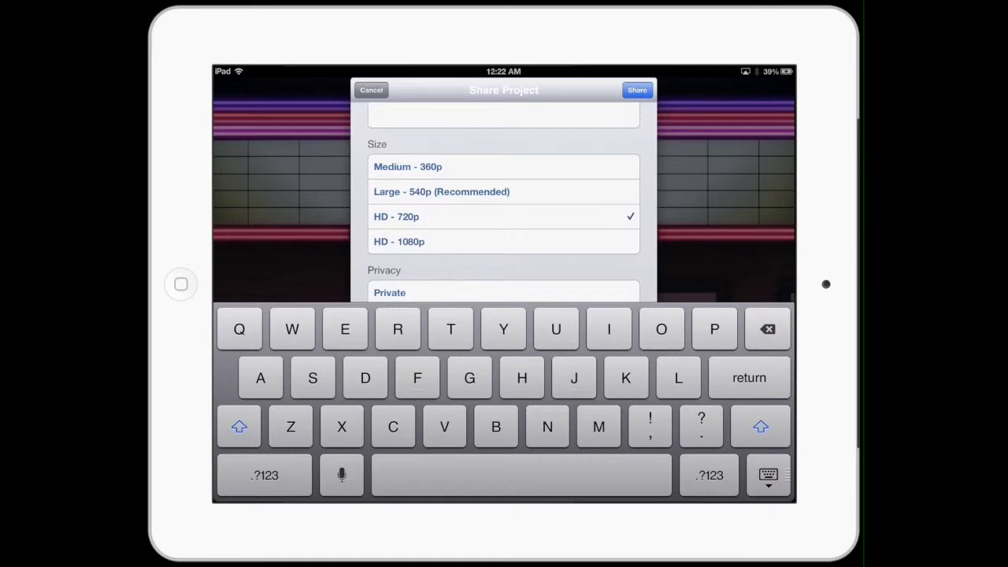
{"action": "left_click", "coordinate": [636, 90]}
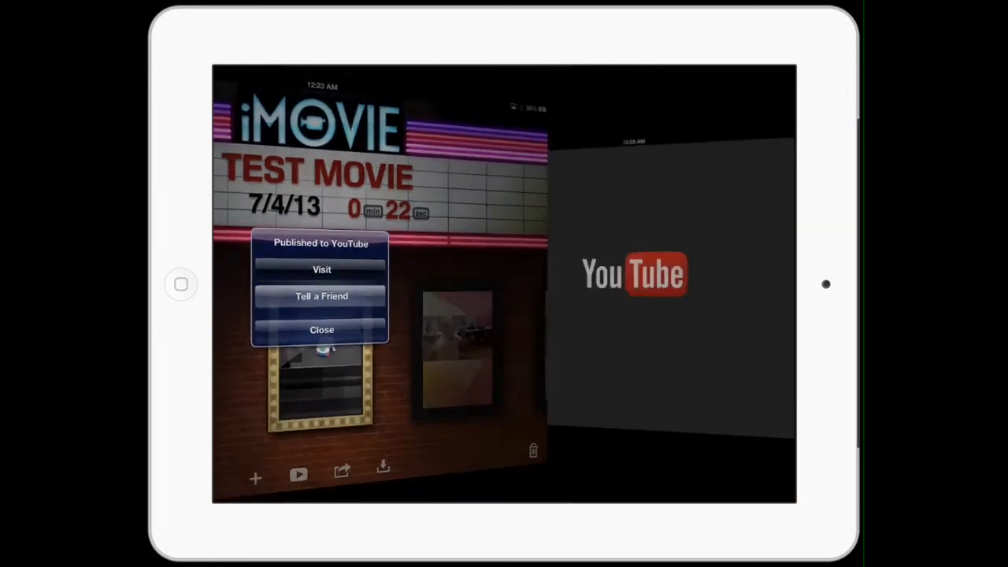
Step: Open the uploaded Test movie video on YouTube and copy its share link
{"action": "left_click", "coordinate": [321, 270]}
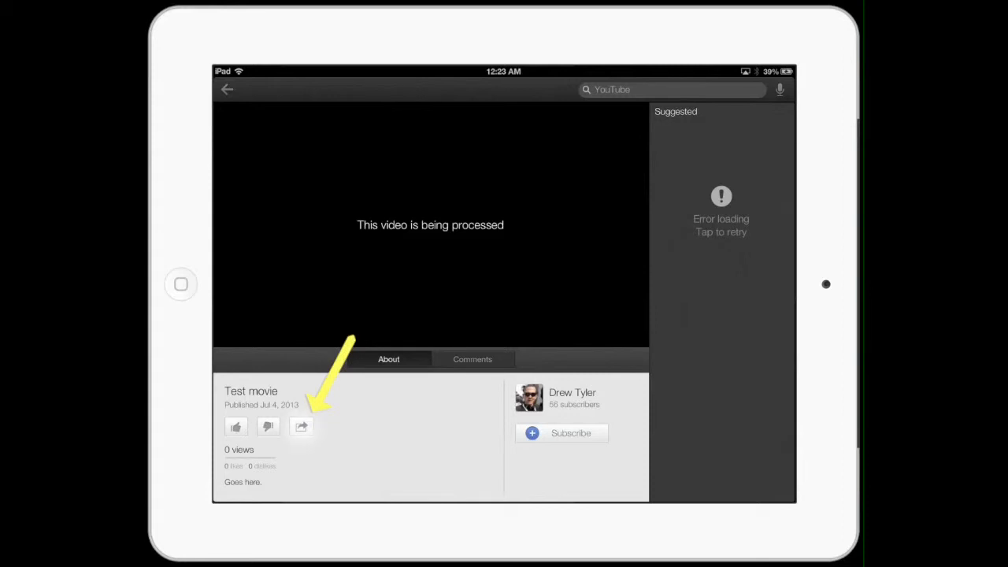
{"action": "left_click", "coordinate": [301, 426]}
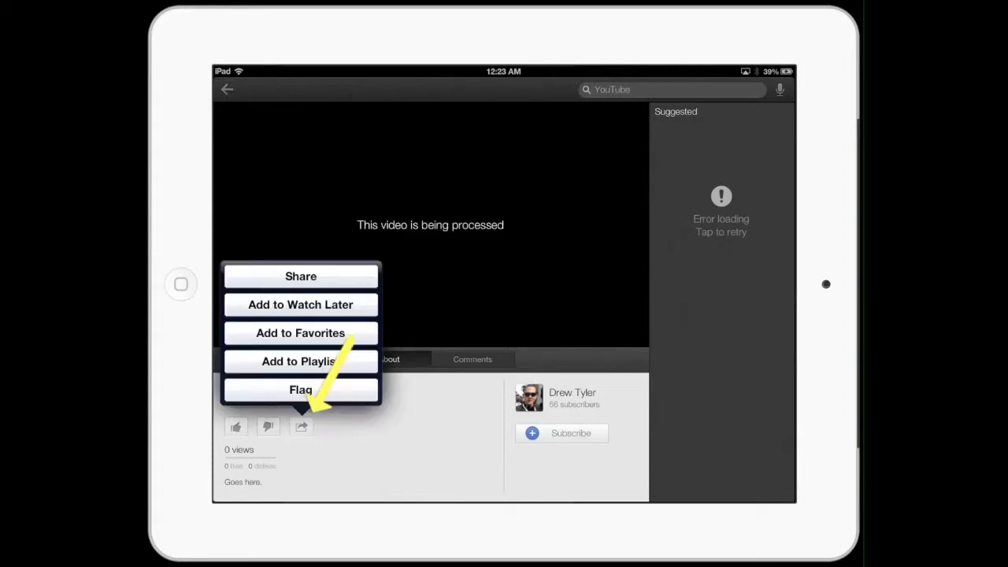
{"action": "left_click", "coordinate": [300, 276]}
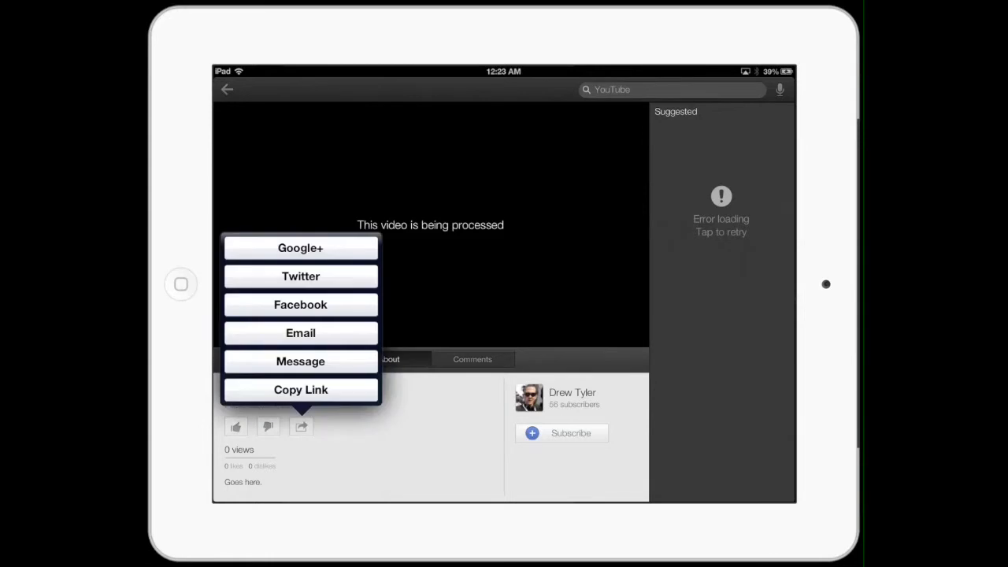
{"action": "left_click", "coordinate": [300, 390]}
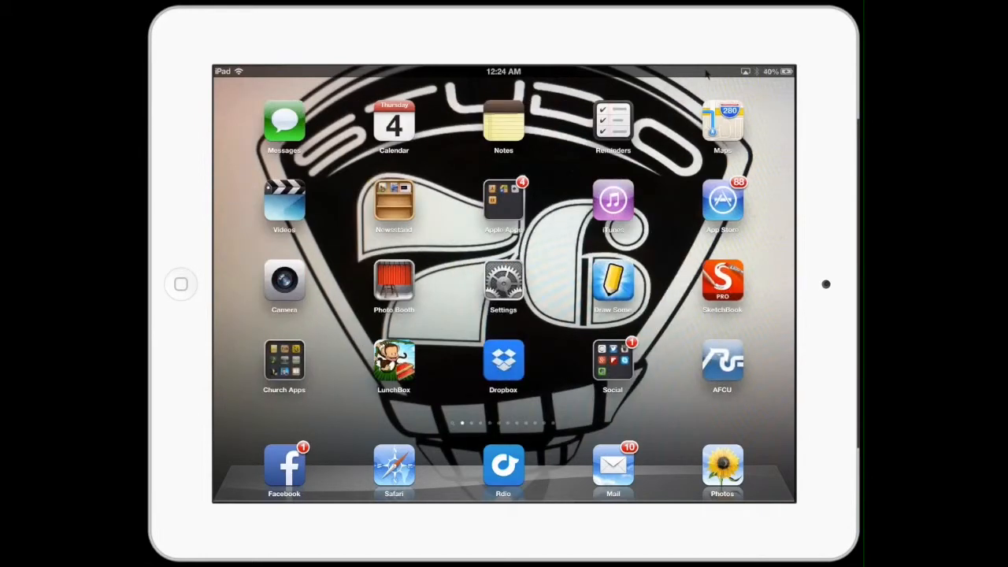
Step: Search Spotlight for 'word' and launch the WordPress app
{"action": "type", "text": "w"}
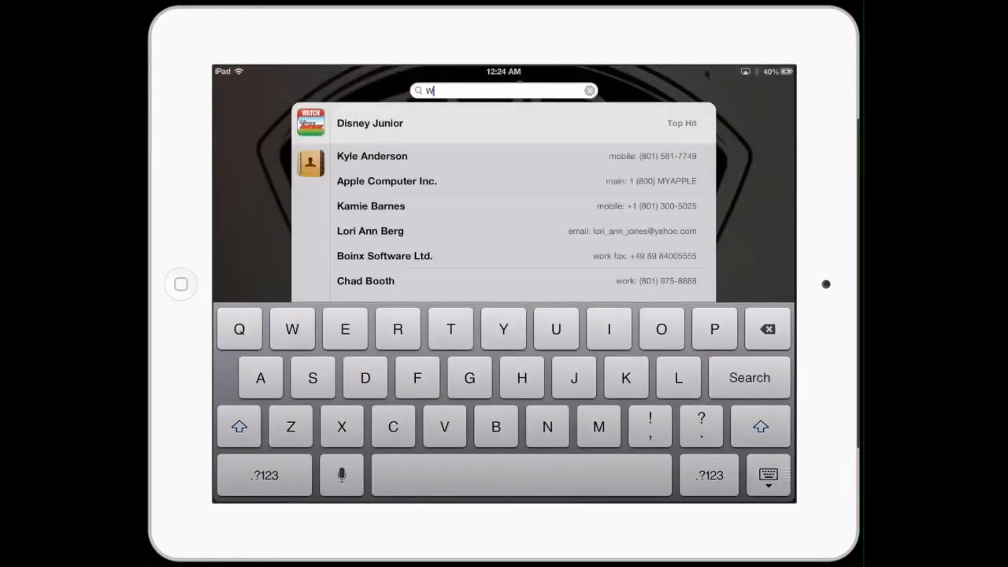
{"action": "type", "text": "ord"}
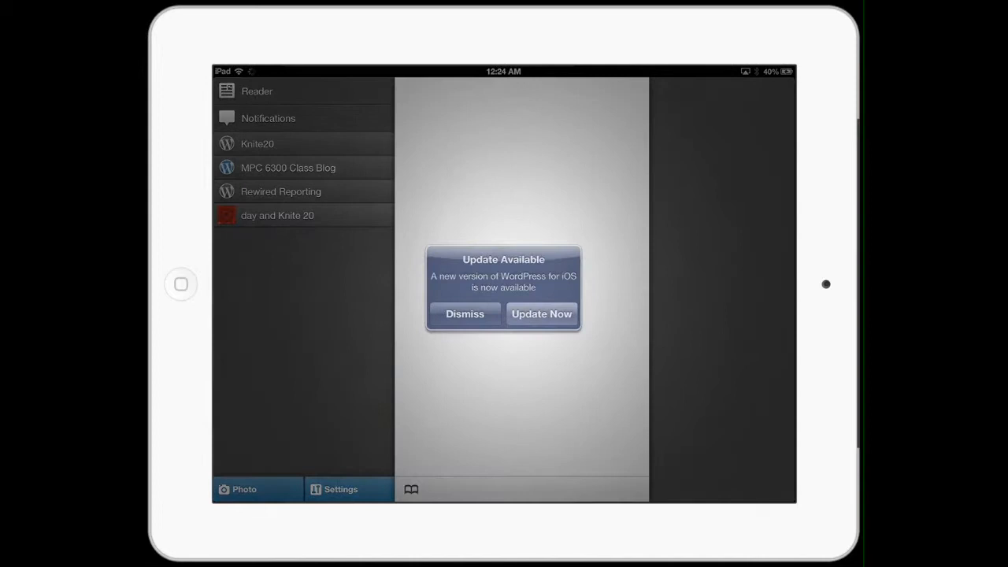
Step: Dismiss the WordPress update alert and create a new post on MPC 6300 Class Blog
{"action": "left_click", "coordinate": [464, 313]}
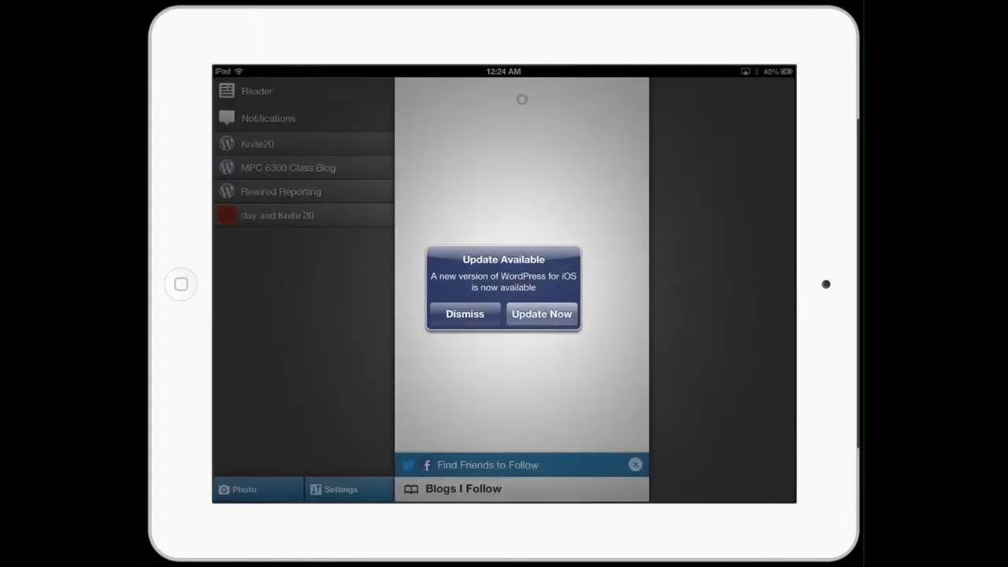
{"action": "left_click", "coordinate": [464, 313]}
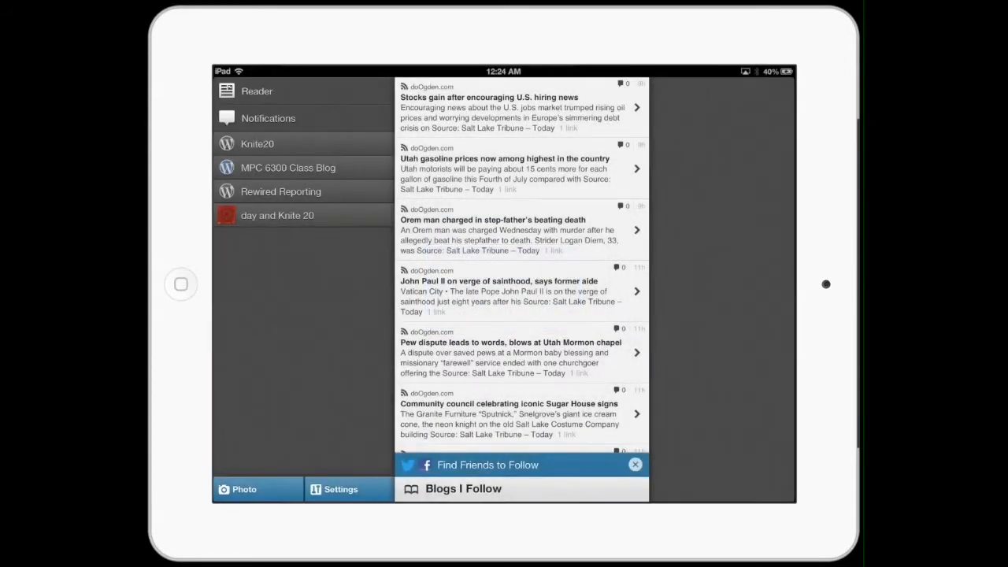
{"action": "left_click", "coordinate": [287, 167]}
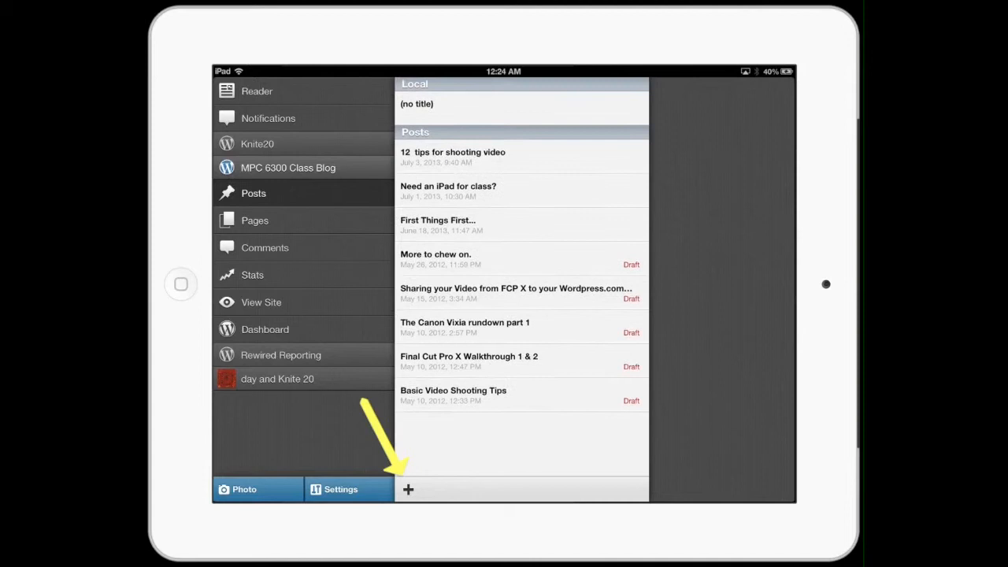
{"action": "left_click", "coordinate": [407, 489]}
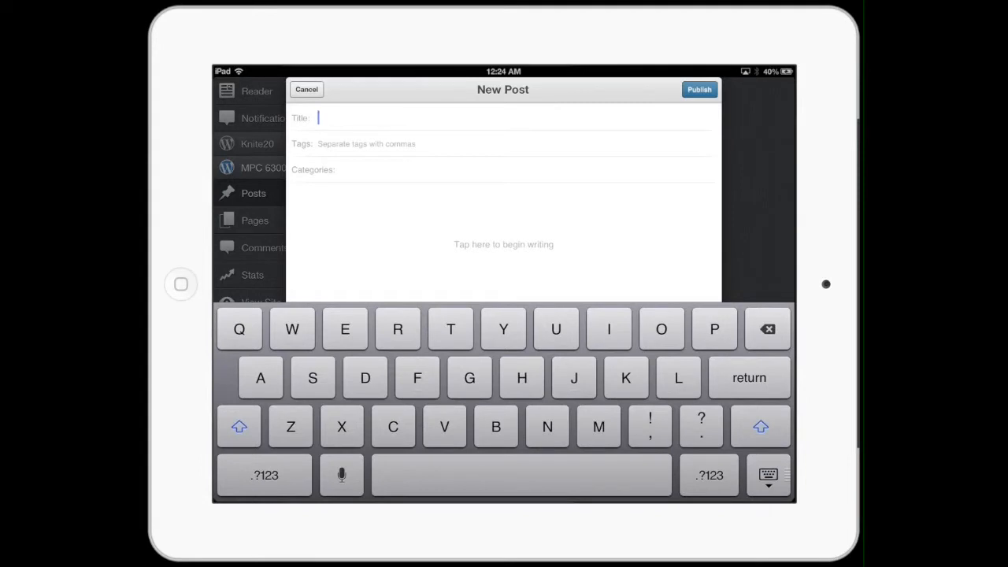
Step: Title the new post 'Sample test video embed'
{"action": "type", "text": "Sample test v"}
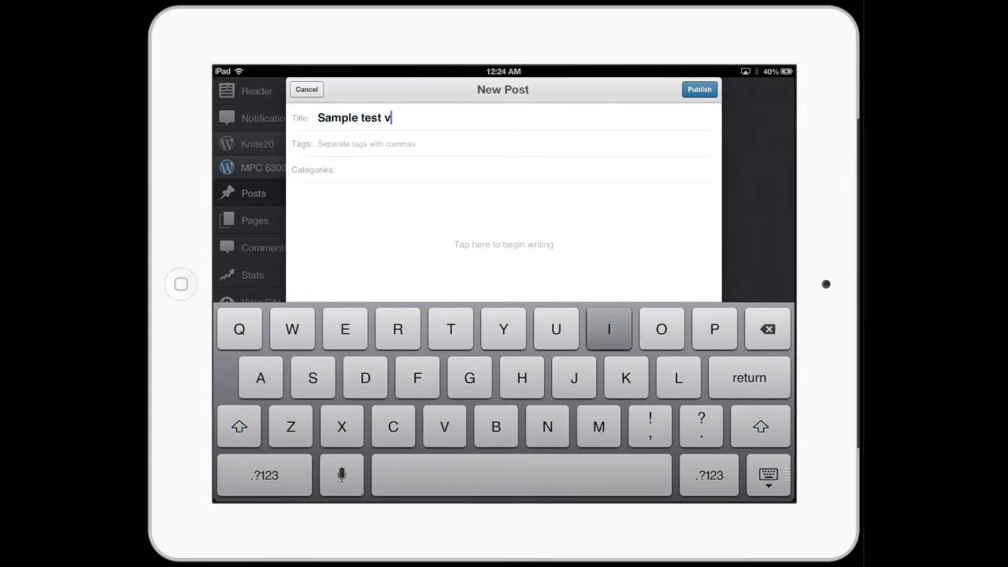
{"action": "type", "text": "ideo e"}
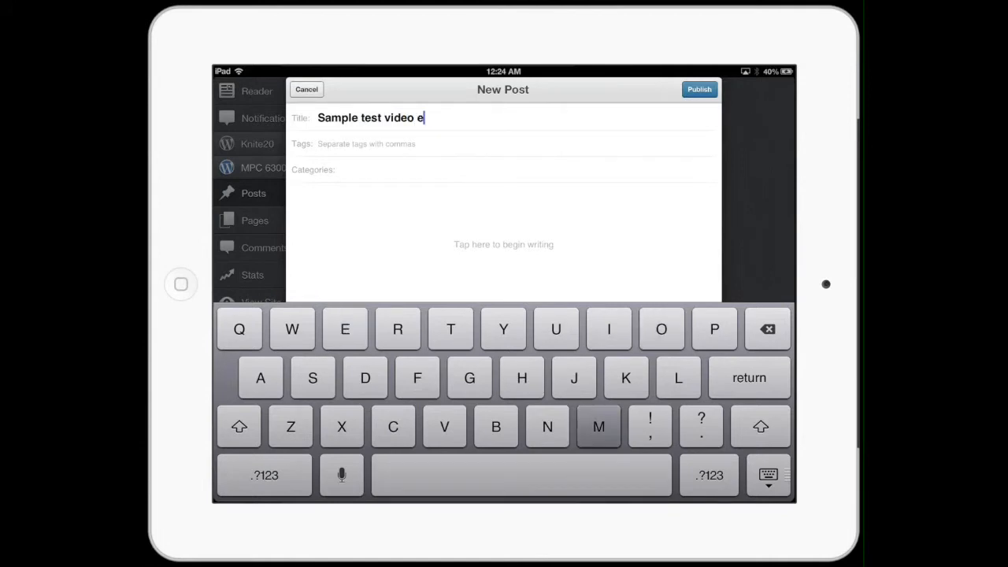
{"action": "type", "text": "mbed"}
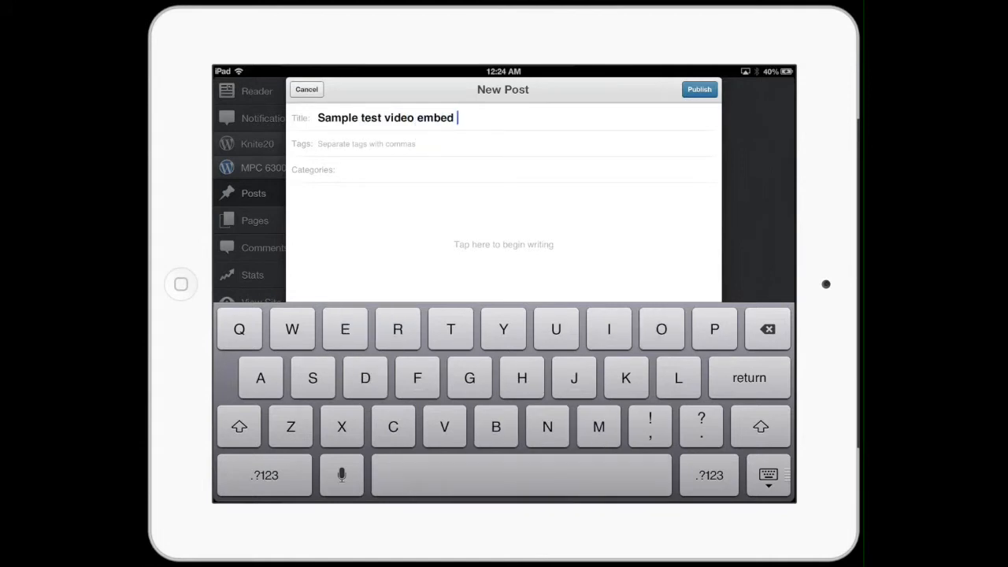
Step: Write body text with the youtu.be video link and publish the post
{"action": "left_click", "coordinate": [503, 244]}
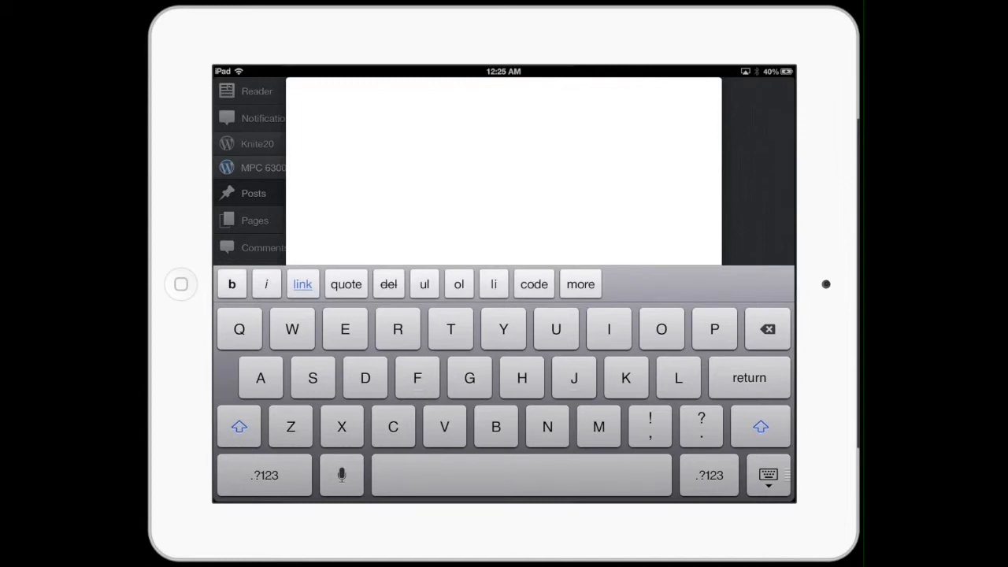
{"action": "type", "text": "Ljub,NBC,jhfkhgchkgchggv UB John hkg key v. G. Key"}
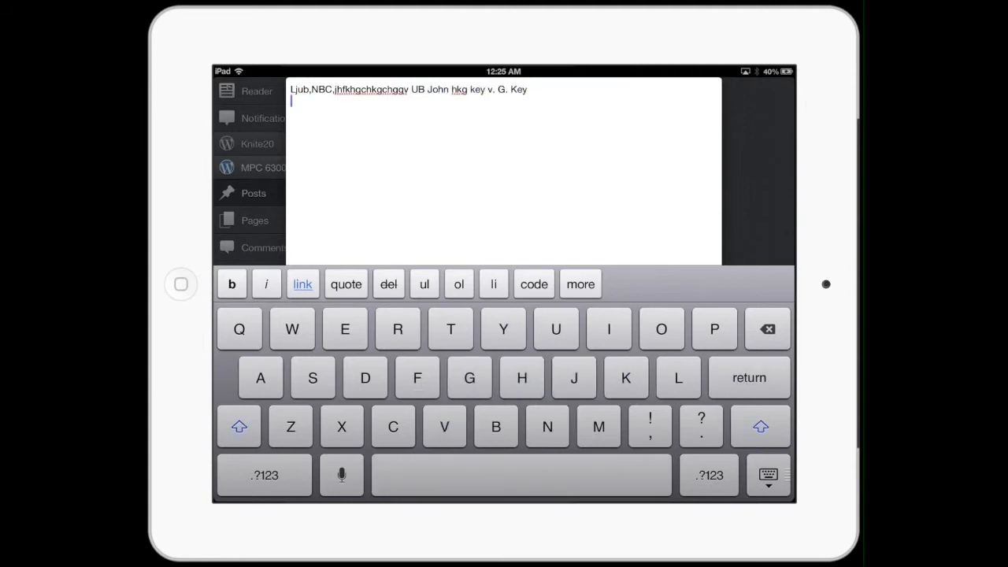
{"action": "left_click", "coordinate": [292, 101]}
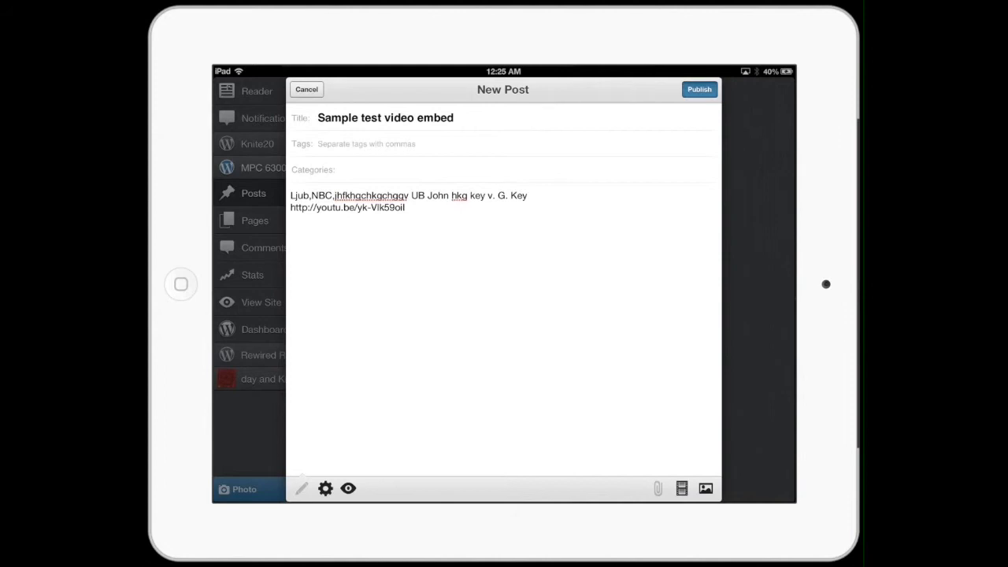
{"action": "left_click", "coordinate": [699, 89]}
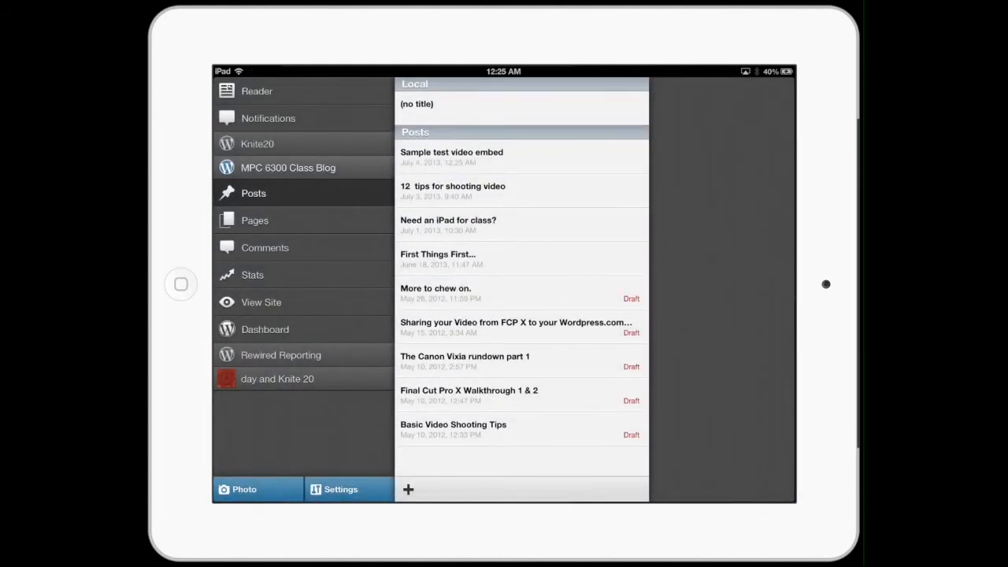
Step: Open the 'Sample test video embed' post in the Posts list, then switch to Safari
{"action": "left_click", "coordinate": [473, 157]}
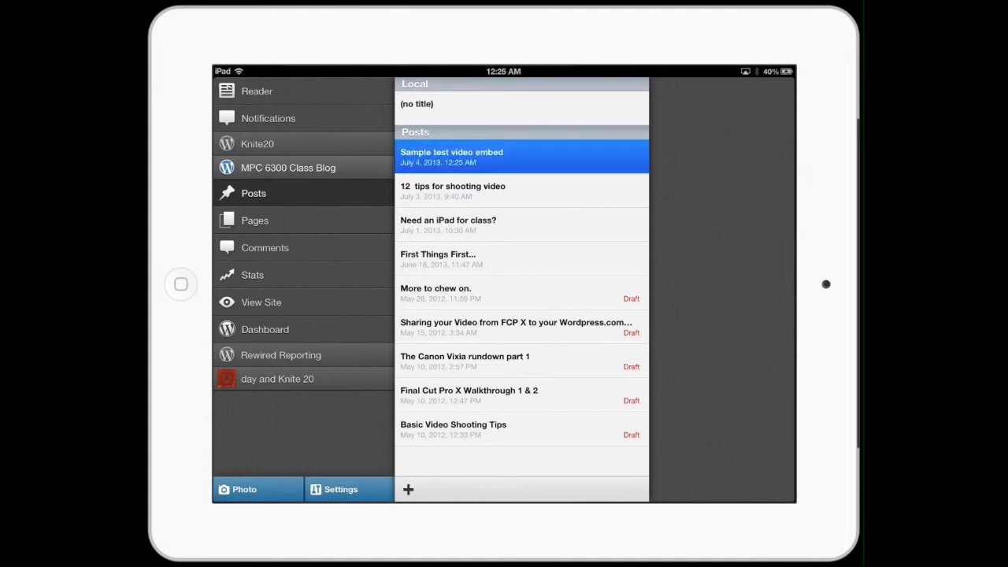
{"action": "left_click", "coordinate": [451, 157]}
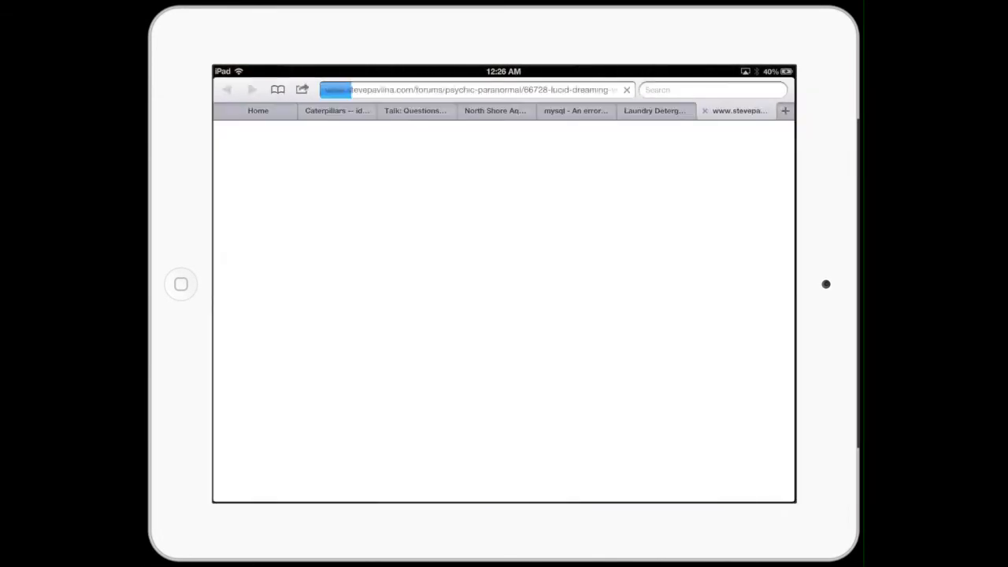
Step: Load mpc6300.wordpress.com, open the 'Sample test video embed' post, and play its YouTube video
{"action": "type", "text": "mpc6300.wordpress"}
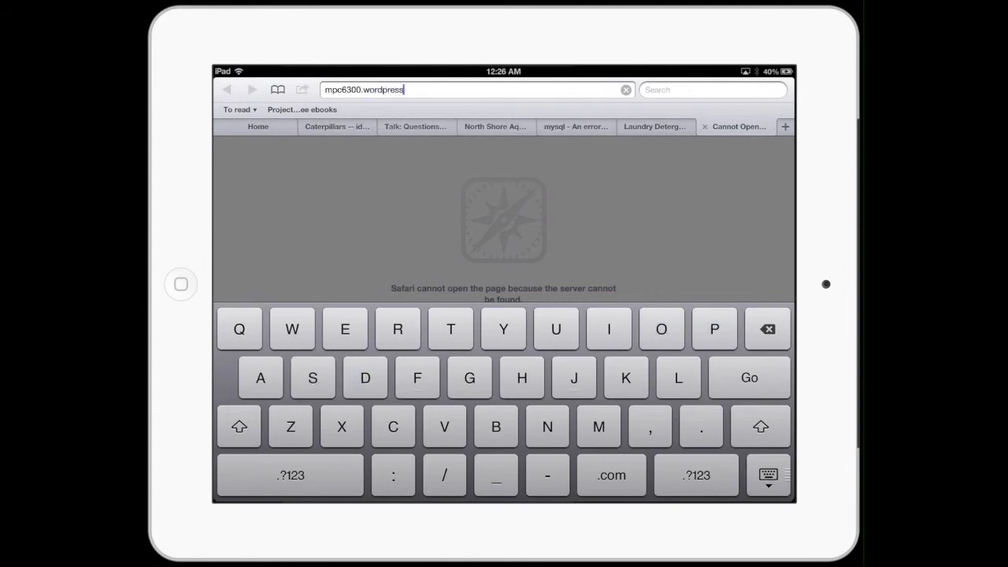
{"action": "left_click", "coordinate": [611, 475]}
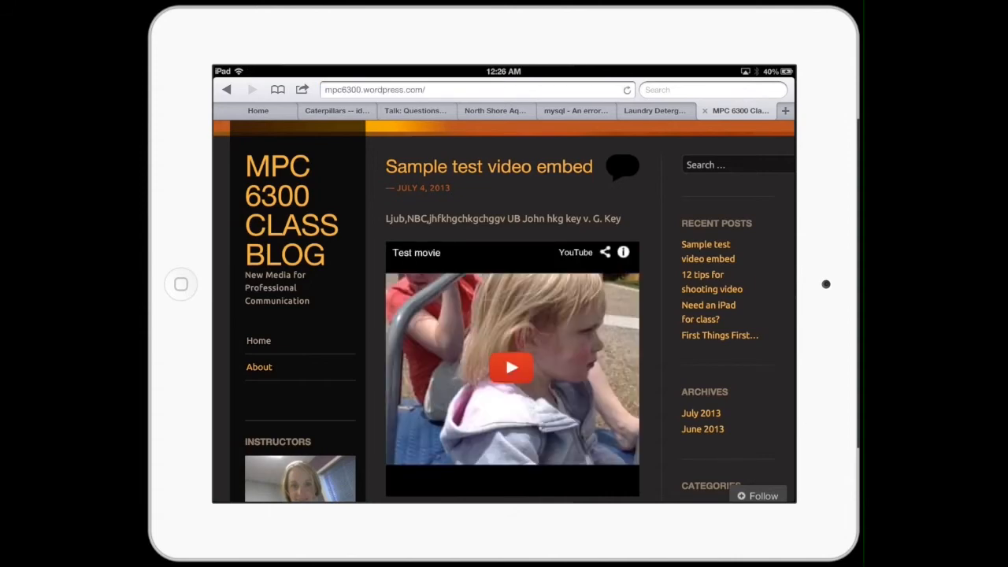
{"action": "scroll", "scroll_direction": "down", "scroll_amount": 3}
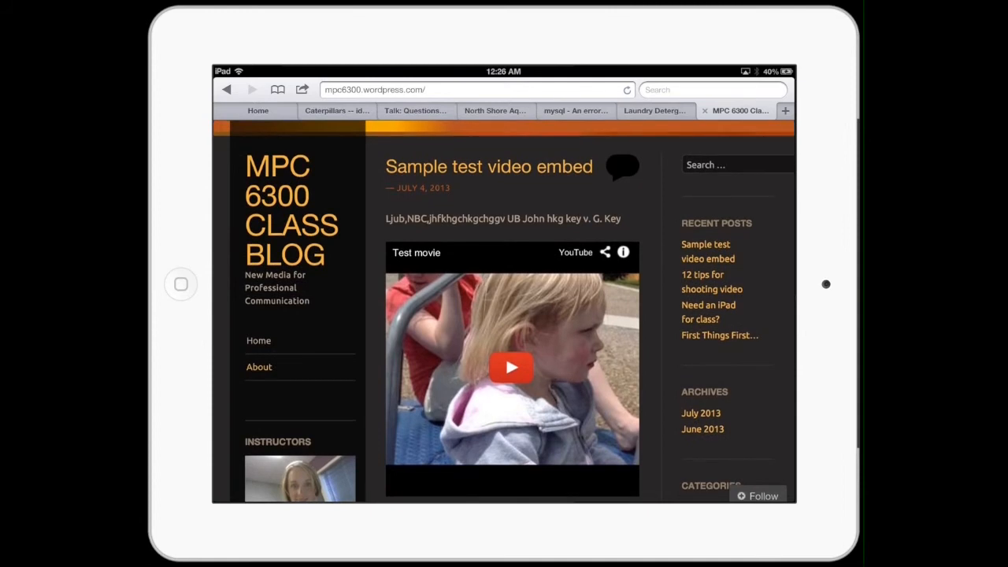
{"action": "left_click", "coordinate": [488, 166]}
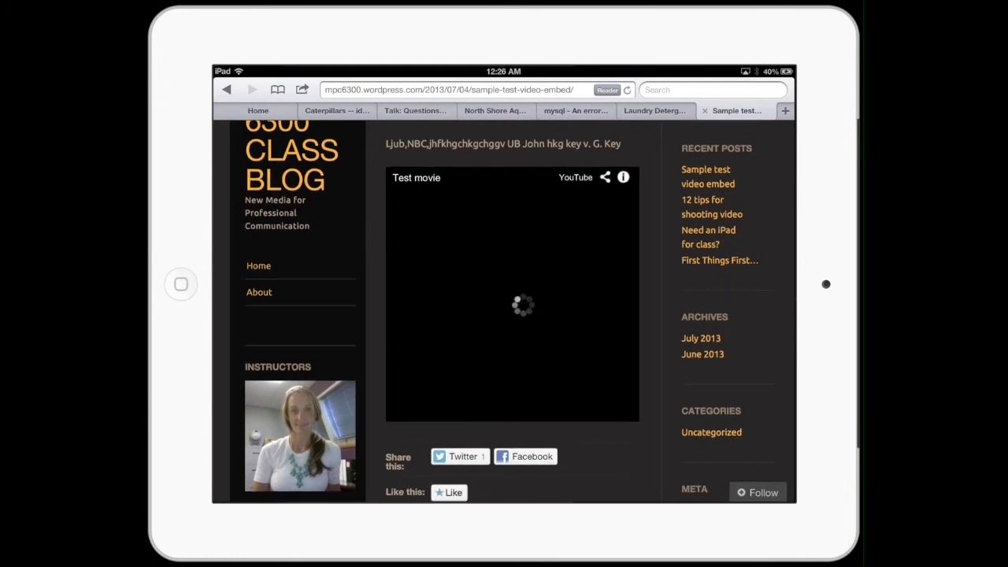
{"action": "left_click", "coordinate": [511, 295]}
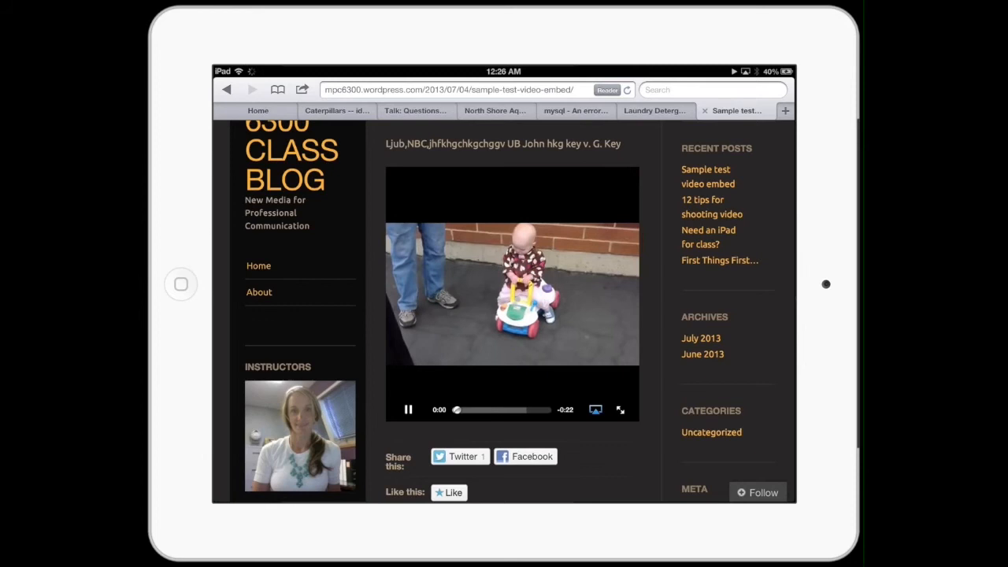